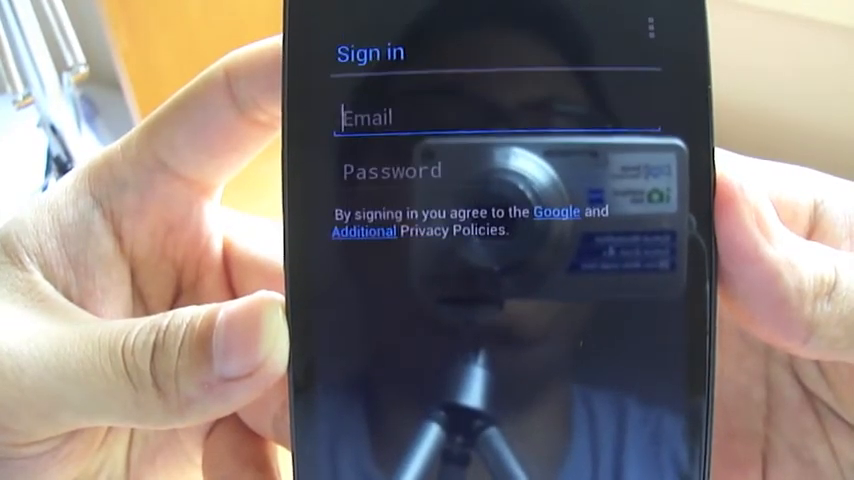
Step: Enter the Gmail address and password and sign the phone into the Google account
{"action": "left_click", "coordinate": [450, 116]}
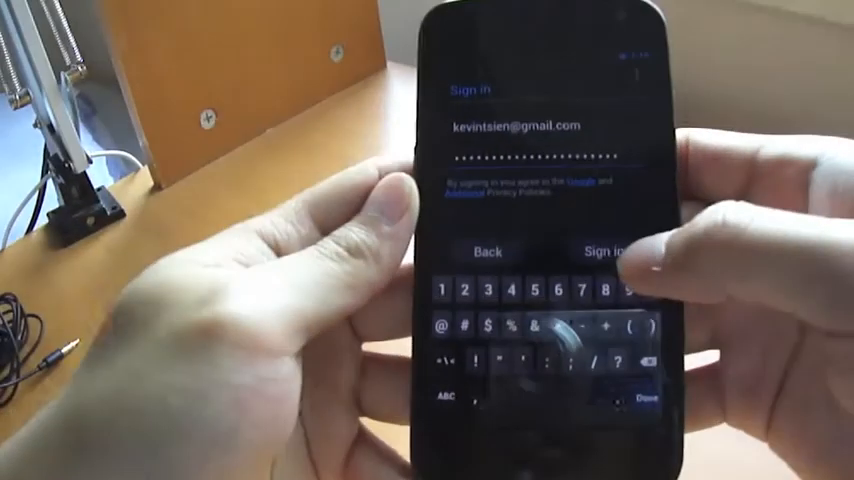
{"action": "left_click", "coordinate": [608, 250]}
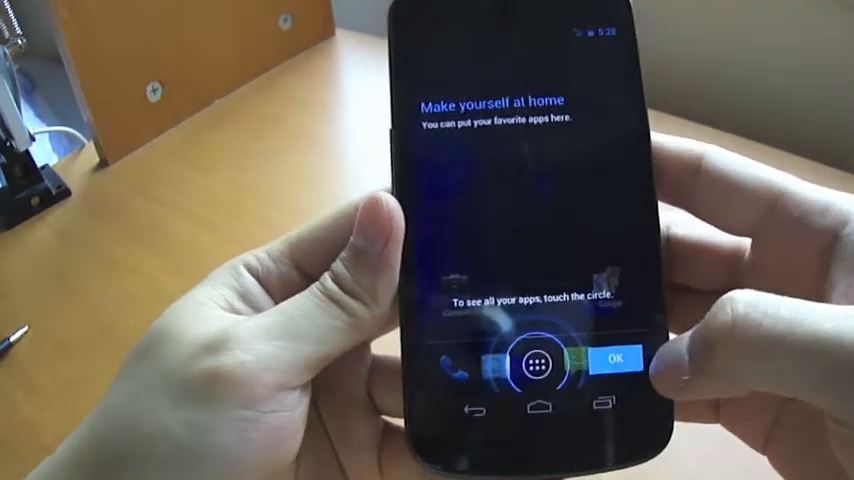
Step: Dismiss the 'Make yourself at home' tip to reveal the home screen clock and shortcuts
{"action": "left_click", "coordinate": [610, 358]}
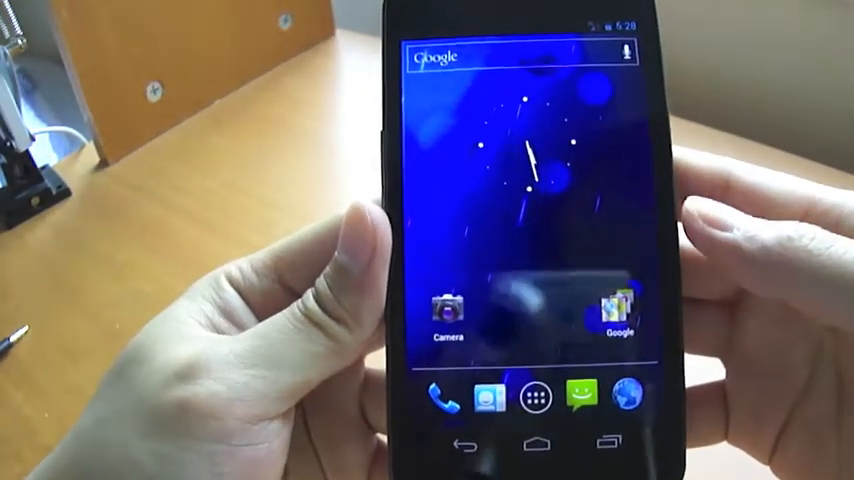